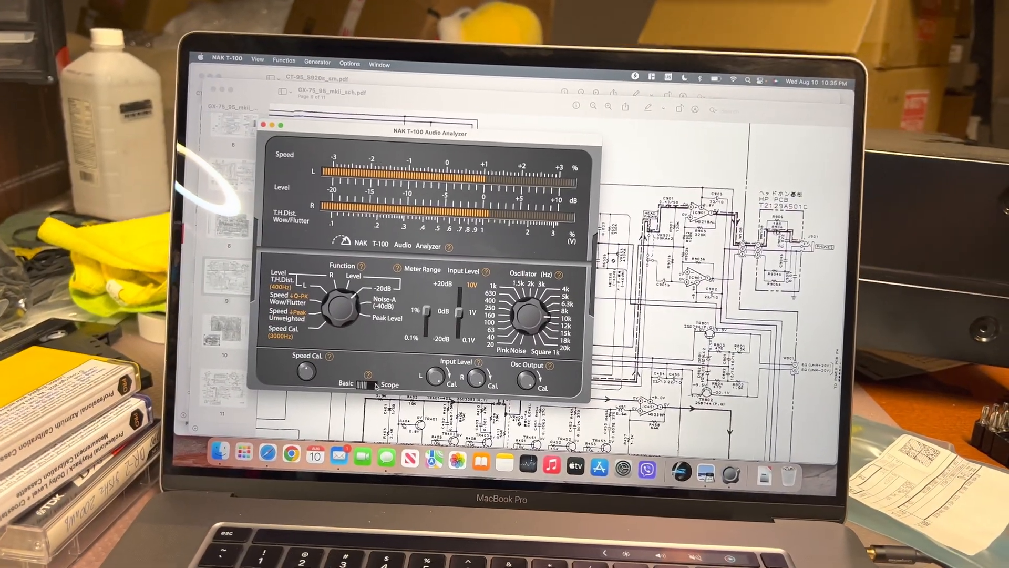
- Flip the Basic/Scope toggle so the screen shows the 20 Hz–20 kHz frequency-response sweep
{"action": "left_click", "coordinate": [384, 385]}
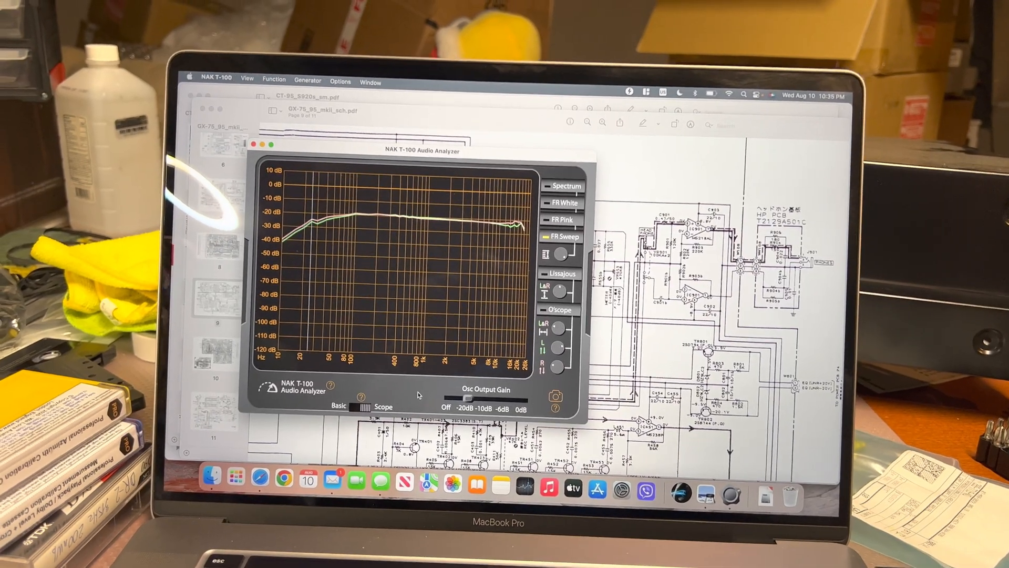